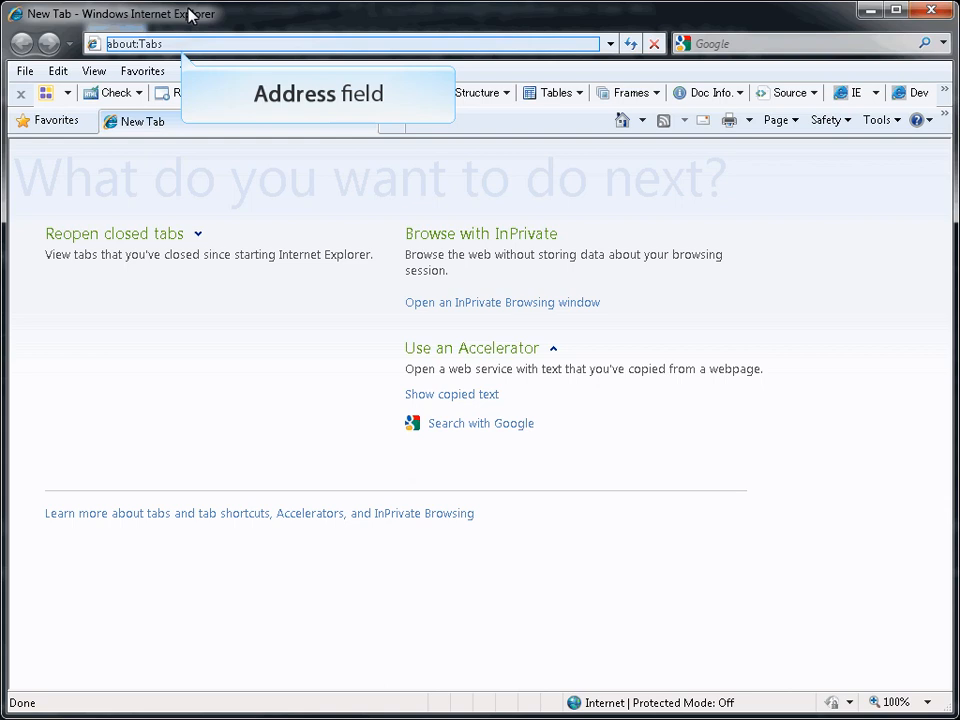
Step: Navigate the new tab to the Outlook Web App http address to reach the sign-in page
text(https://mail.longandfoster.com/owa/auth/logon.aspx?replaceCurrent=1&url=https%3a%)
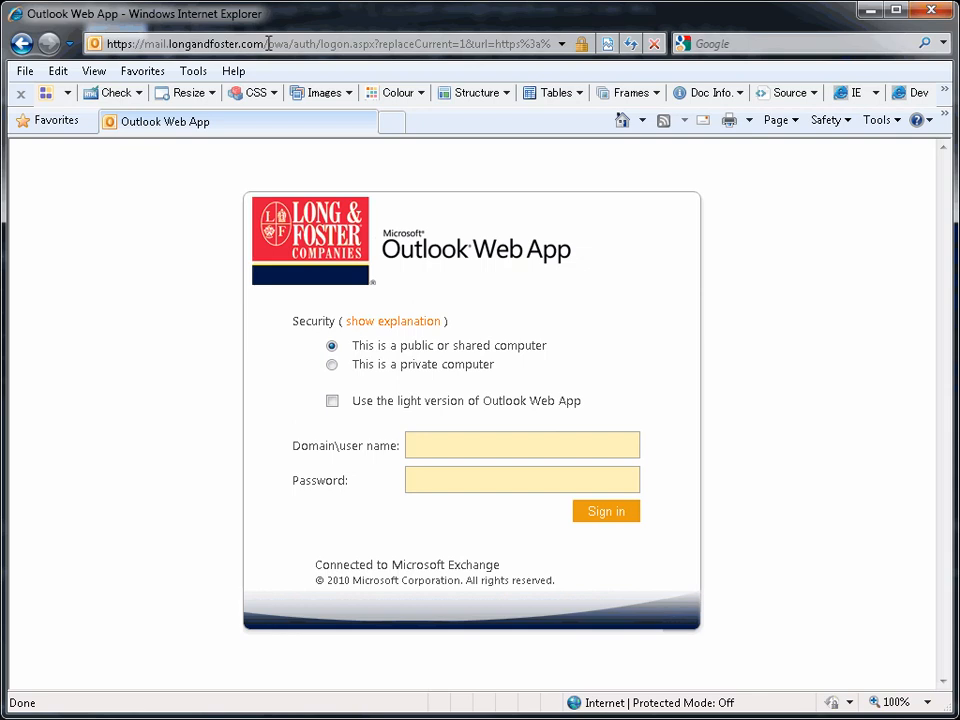
mouse_move(520, 444)
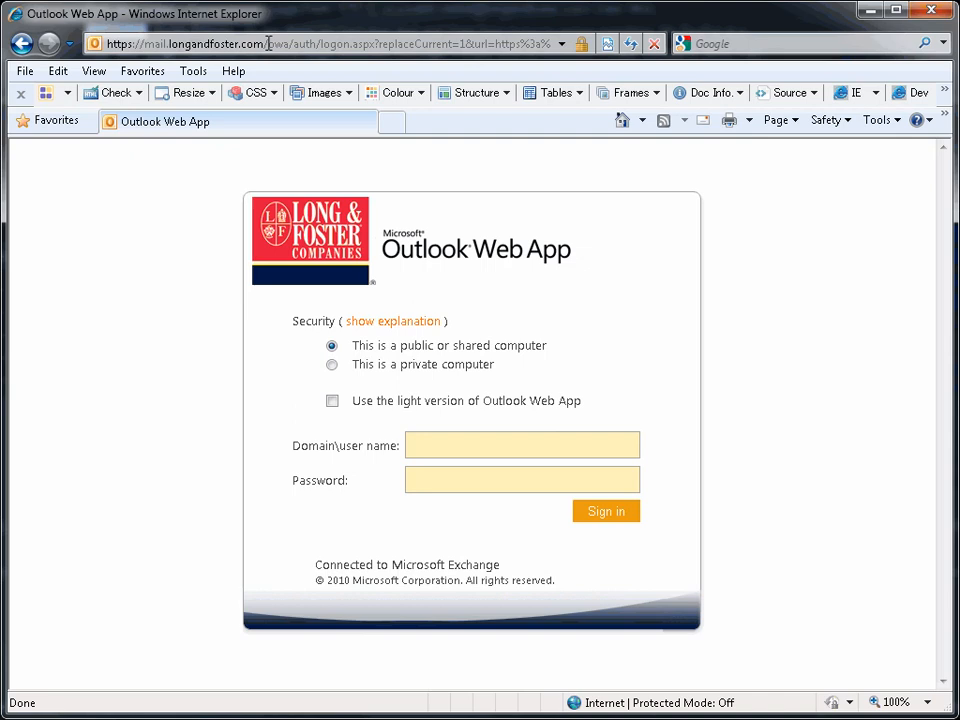
mouse_move(436, 392)
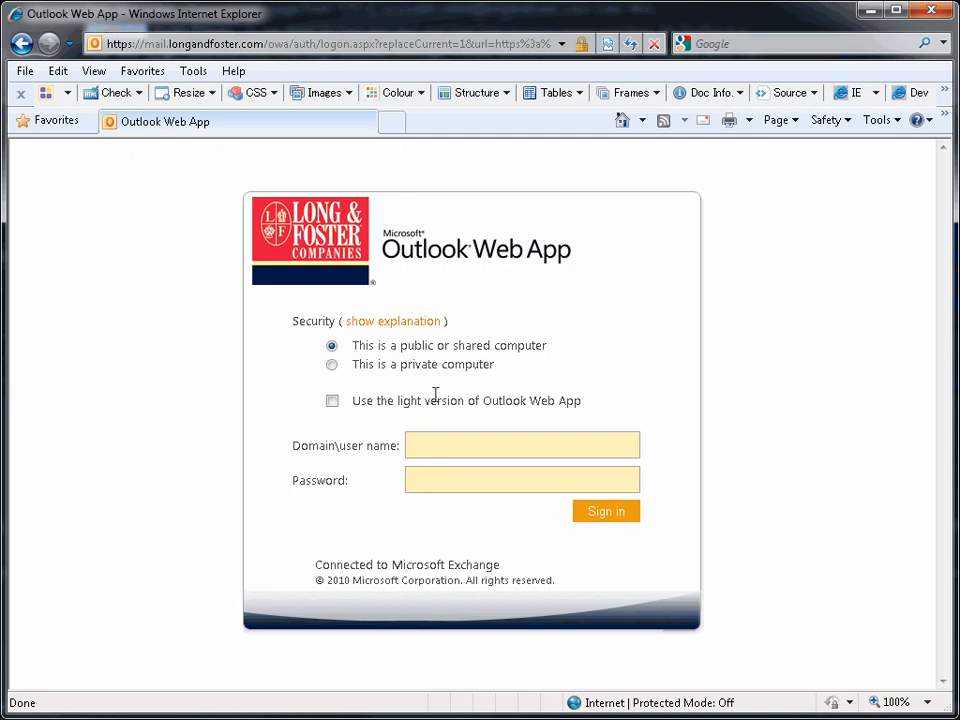
Step: Sign in with the landfne domain user name and password to reach the Inbox
text(landfnet\12345)
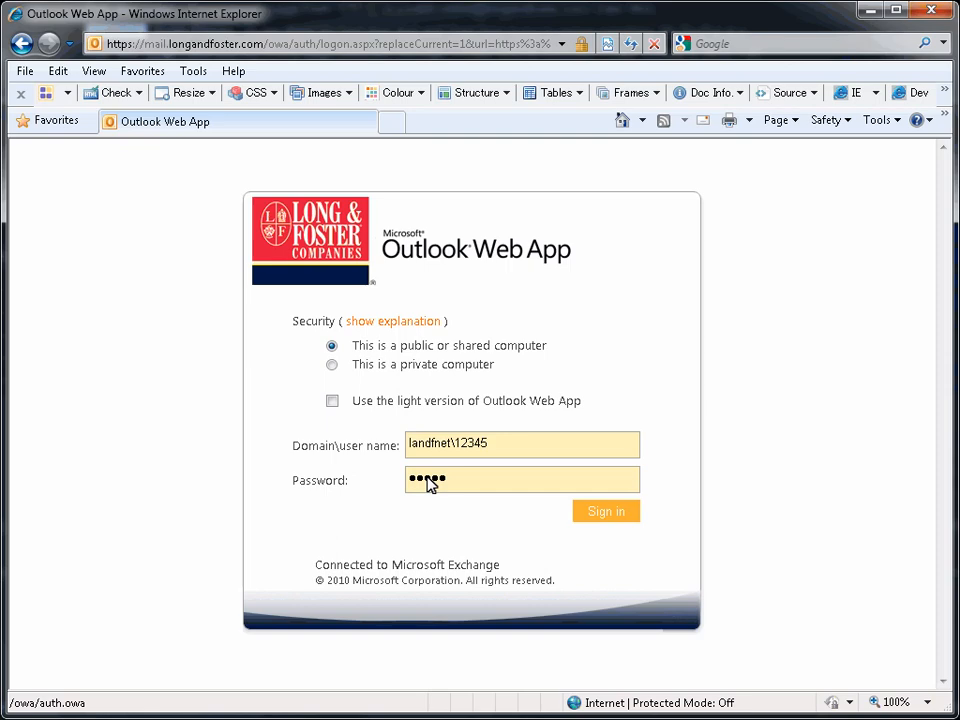
mouse_move(596, 502)
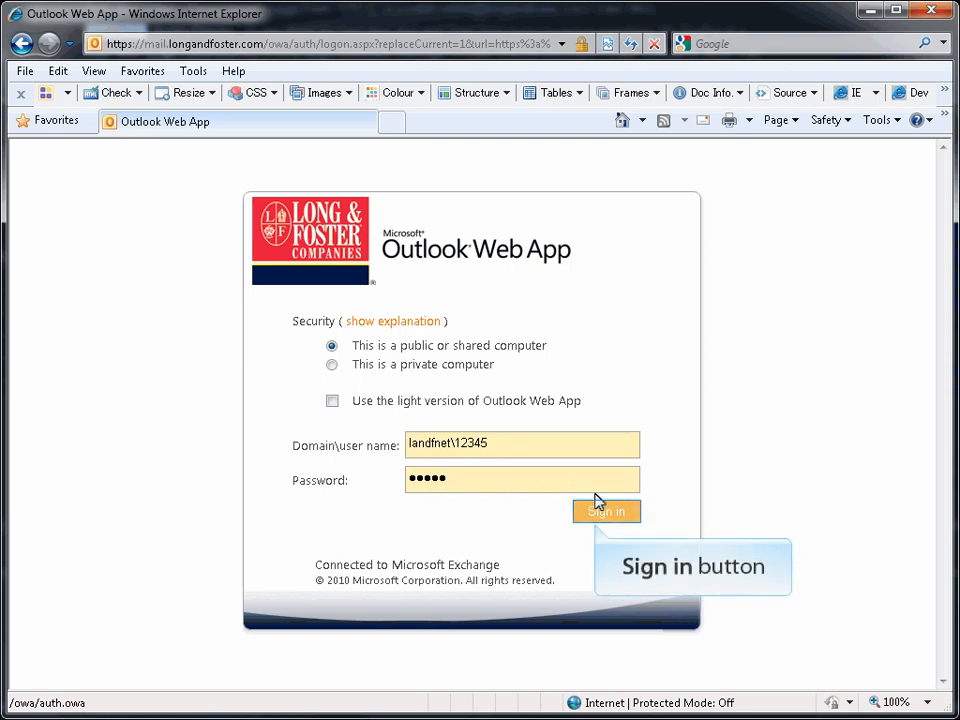
click(606, 512)
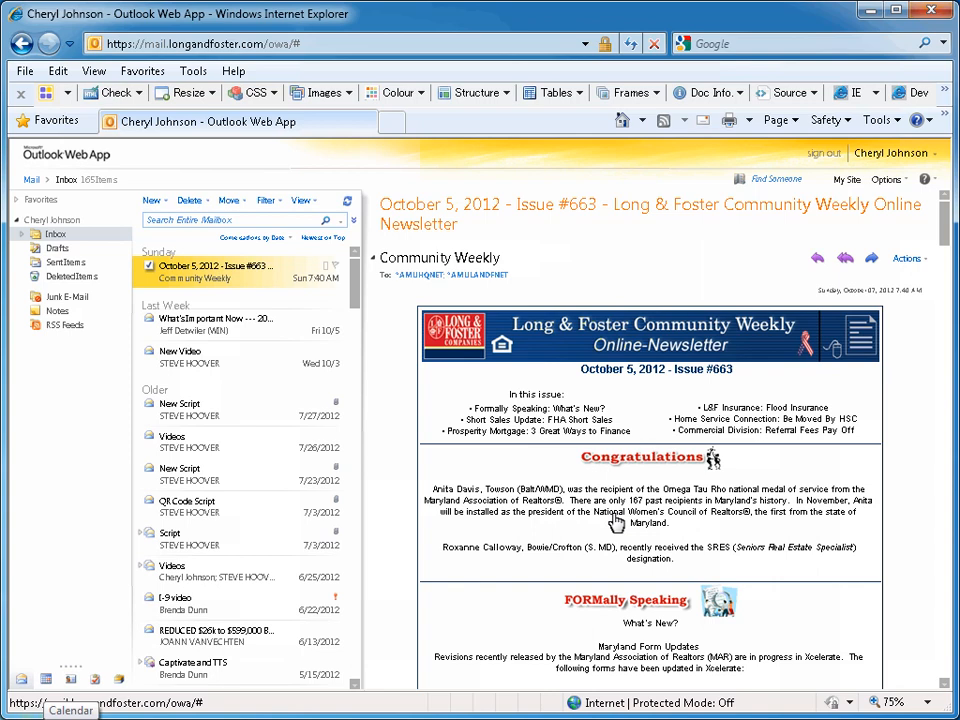
mouse_move(70, 710)
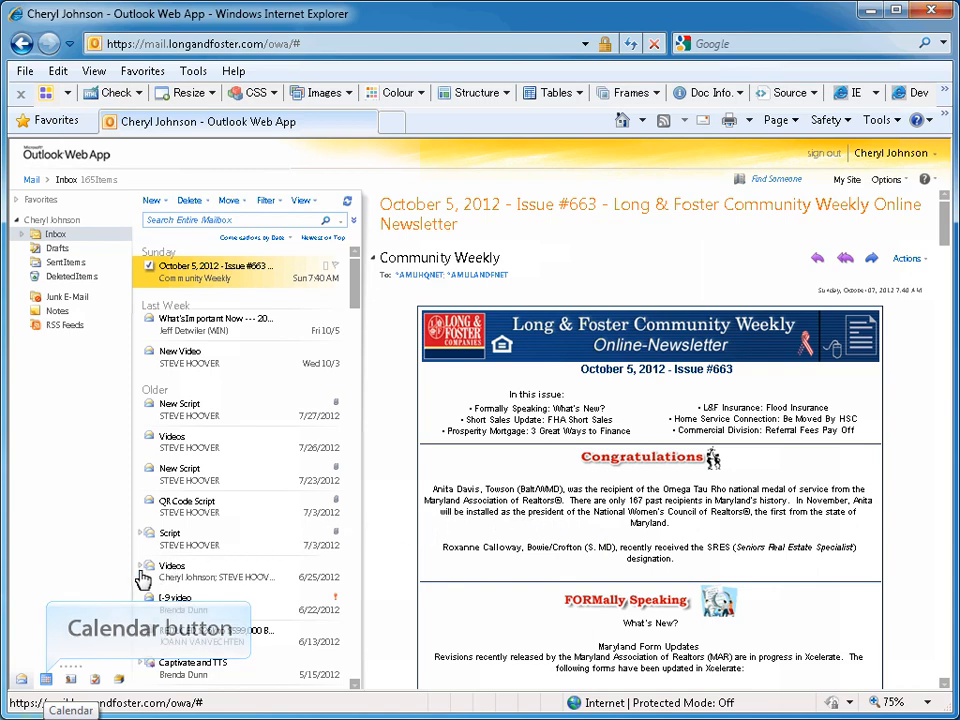
Step: Switch from the Inbox to the Calendar view
click(44, 680)
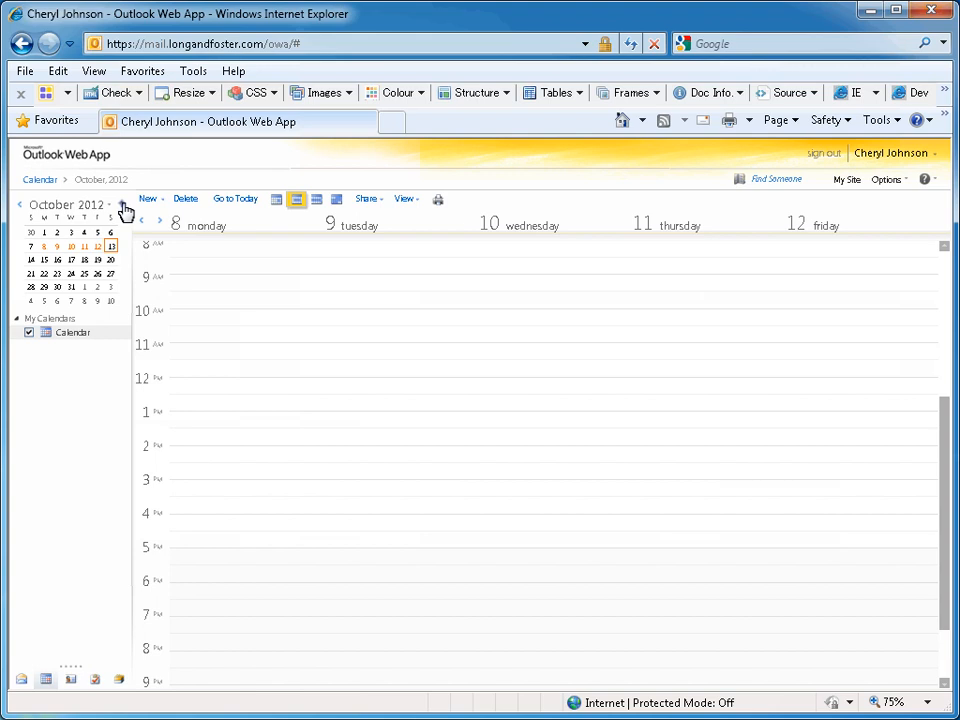
Step: Move the calendar to the Oct 15–19 week and start a new appointment at Monday 12:00
click(120, 204)
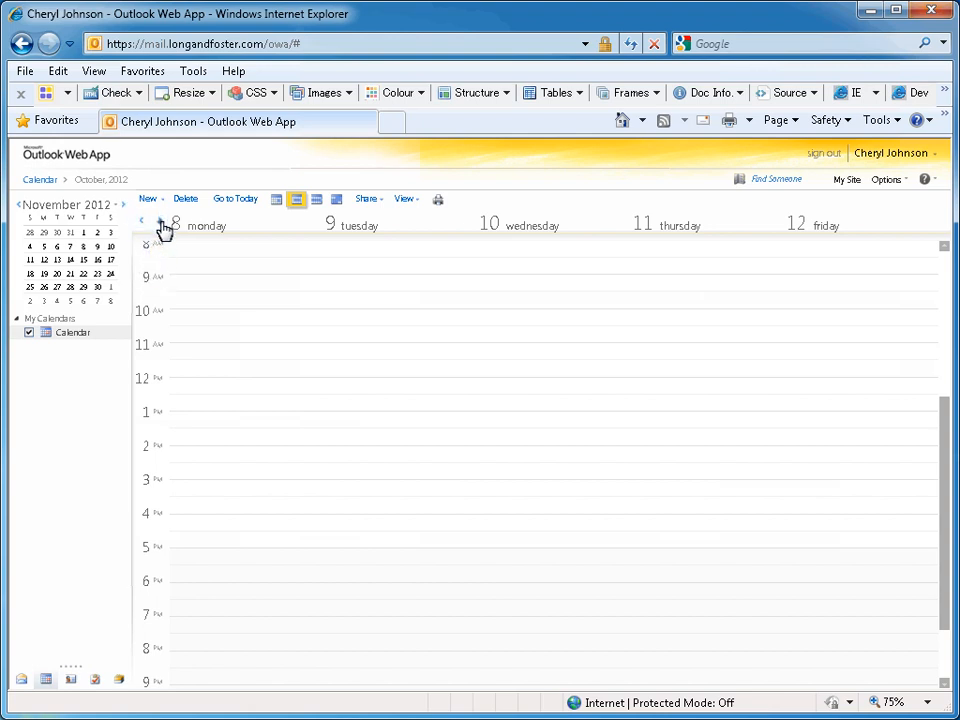
click(140, 220)
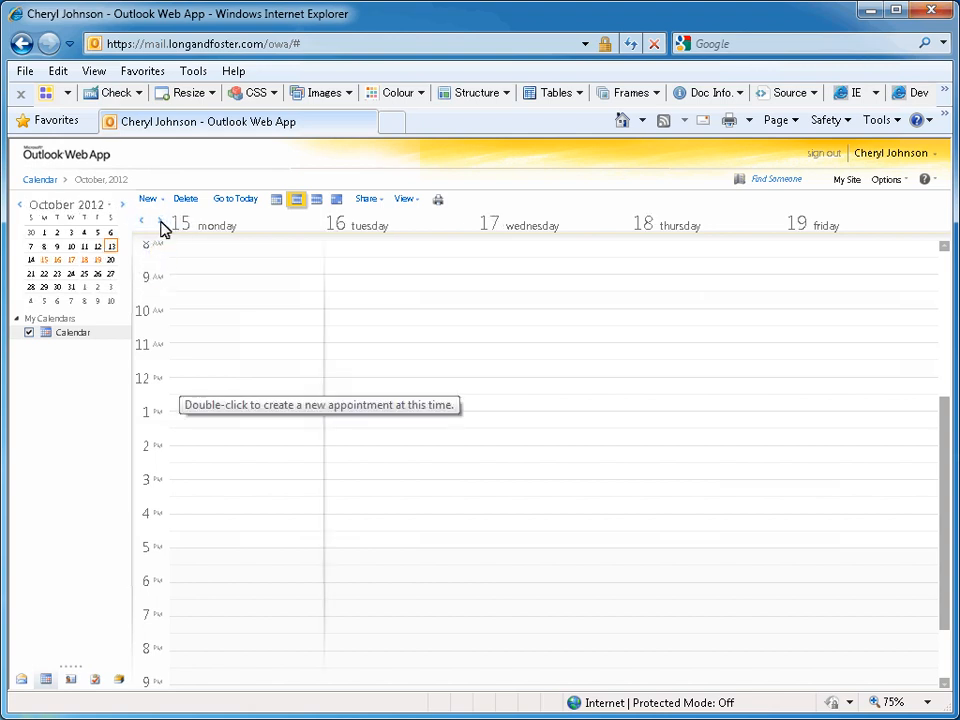
click(230, 378)
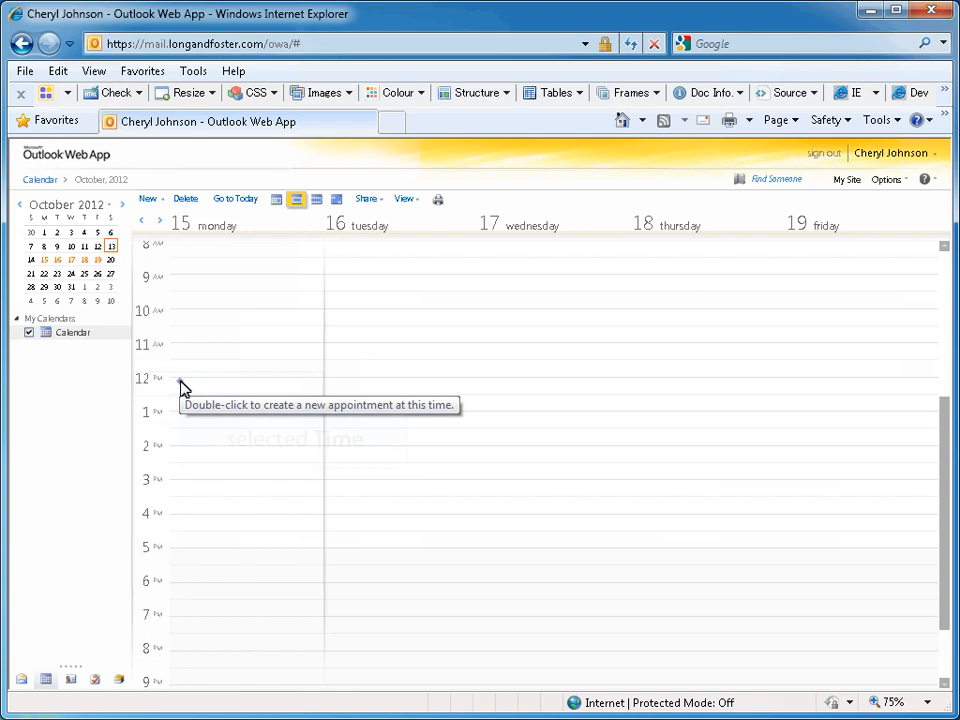
double_click(184, 384)
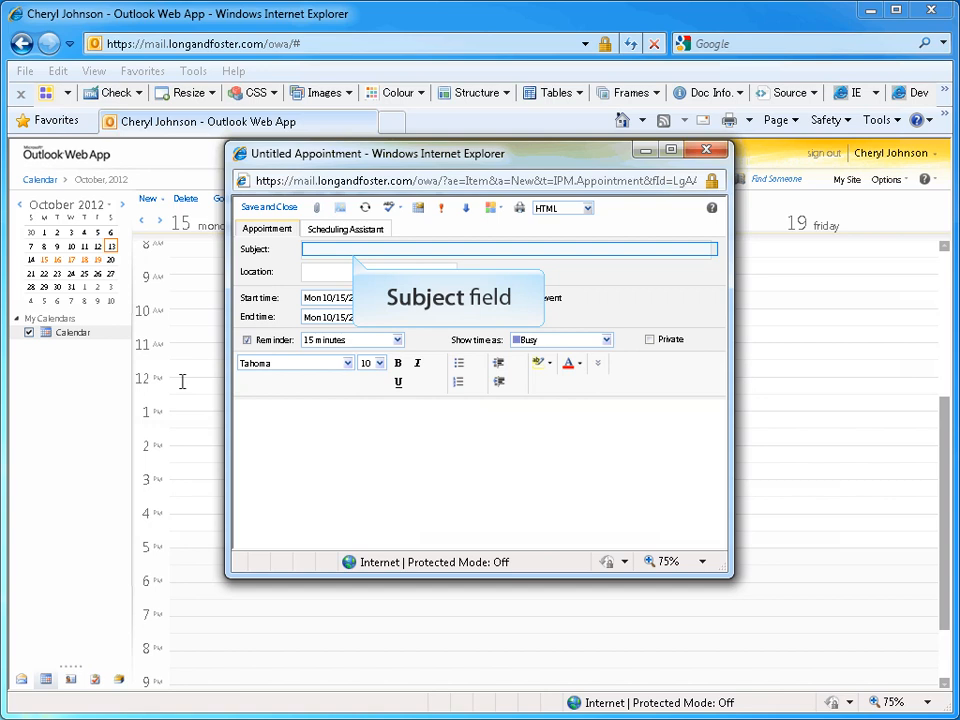
Step: Enter subject 'Lunch Meeting with Client', location Deli, ending at 1:30 PM
text(Lunch Meeting with Client)
click(378, 272)
text(Deli)
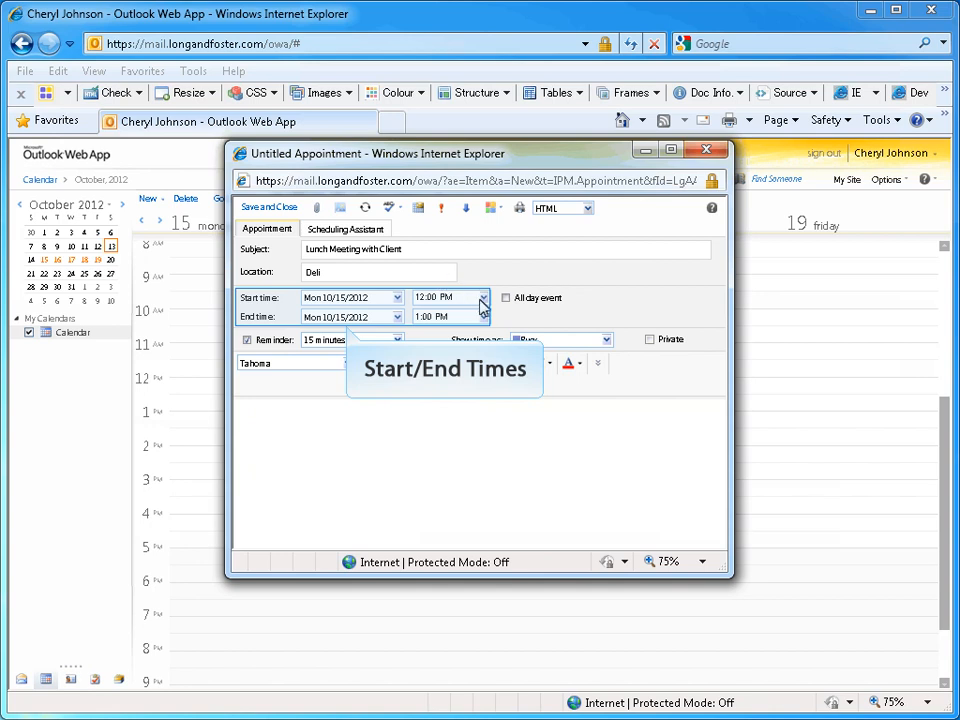
click(484, 316)
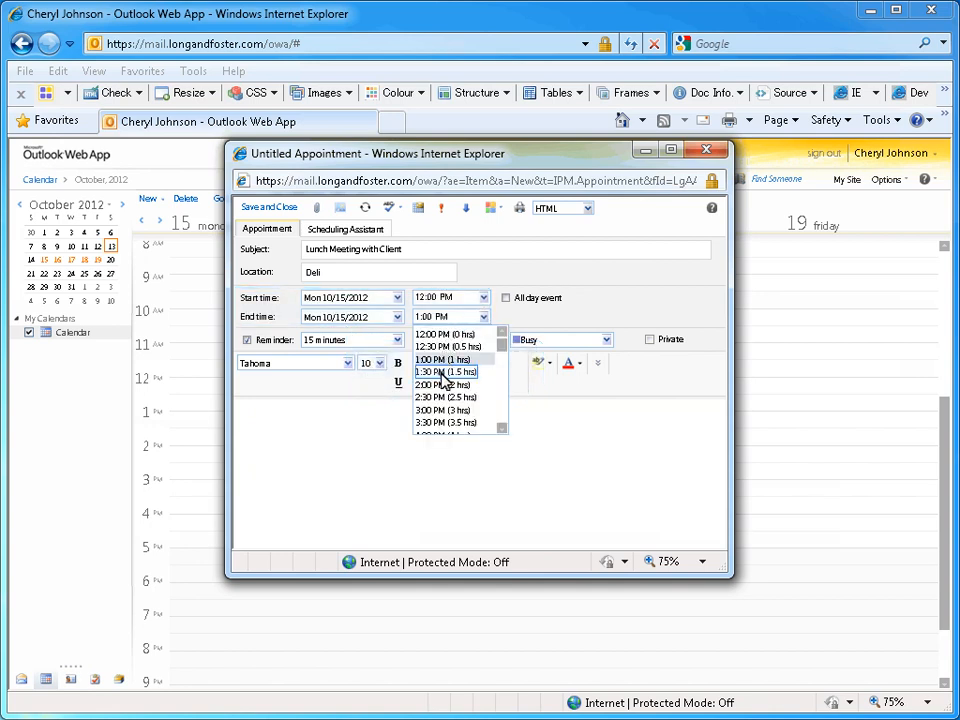
click(444, 370)
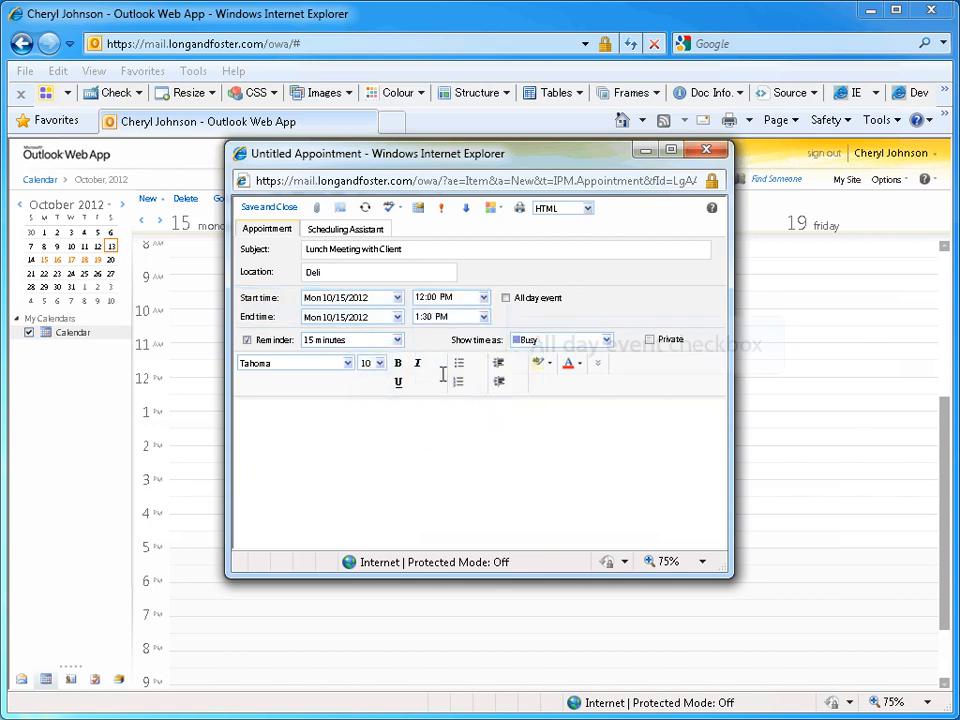
mouse_move(506, 296)
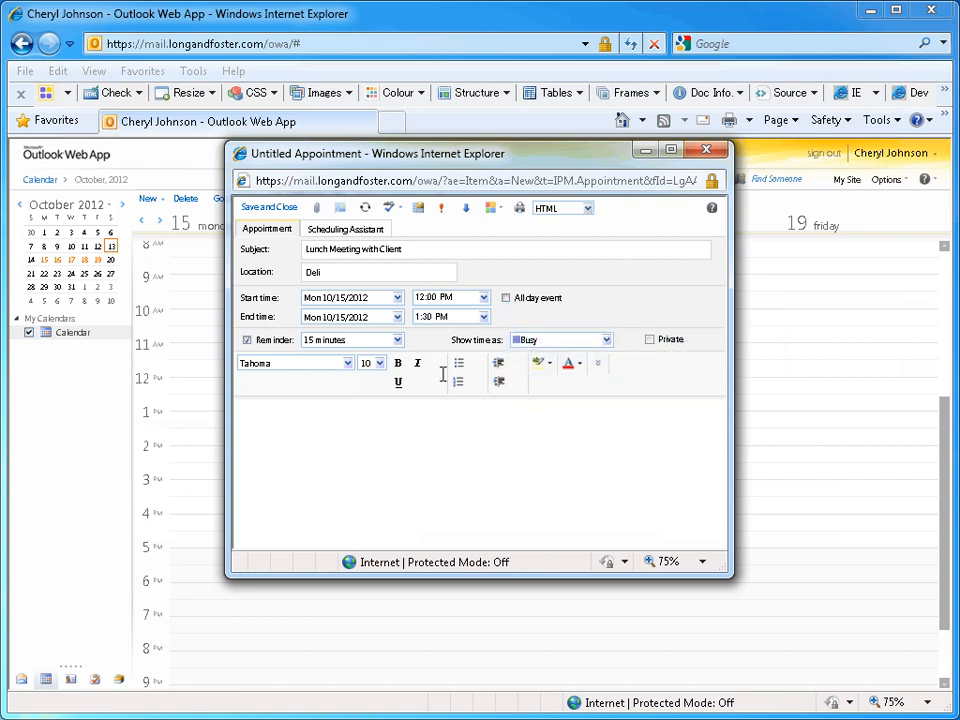
mouse_move(560, 340)
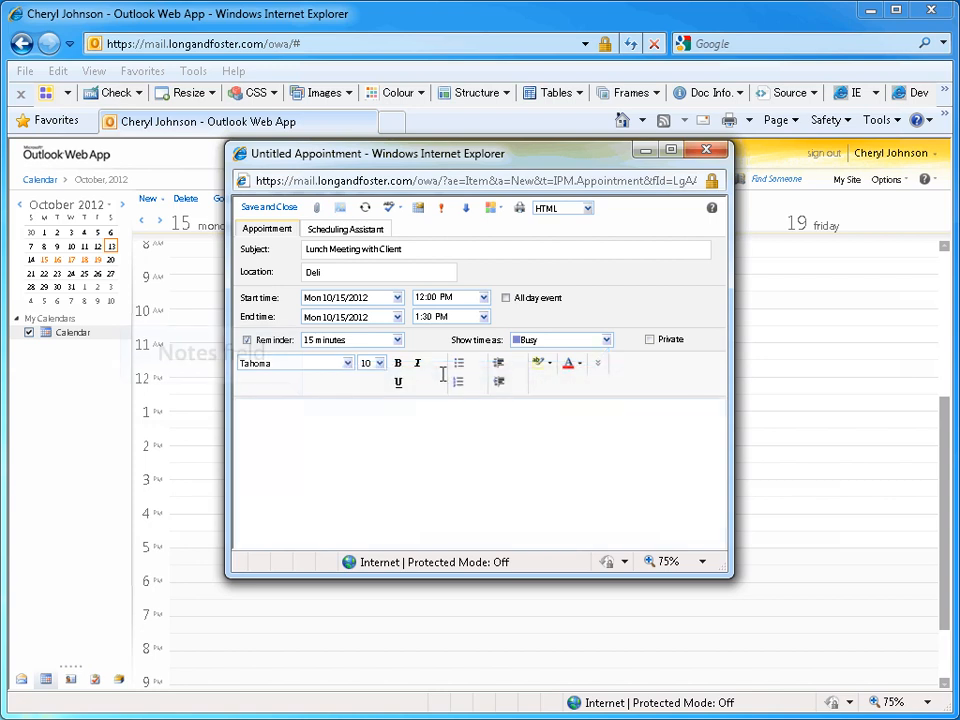
Step: Add 'Notes regarding appointment.' to the appointment body
click(478, 470)
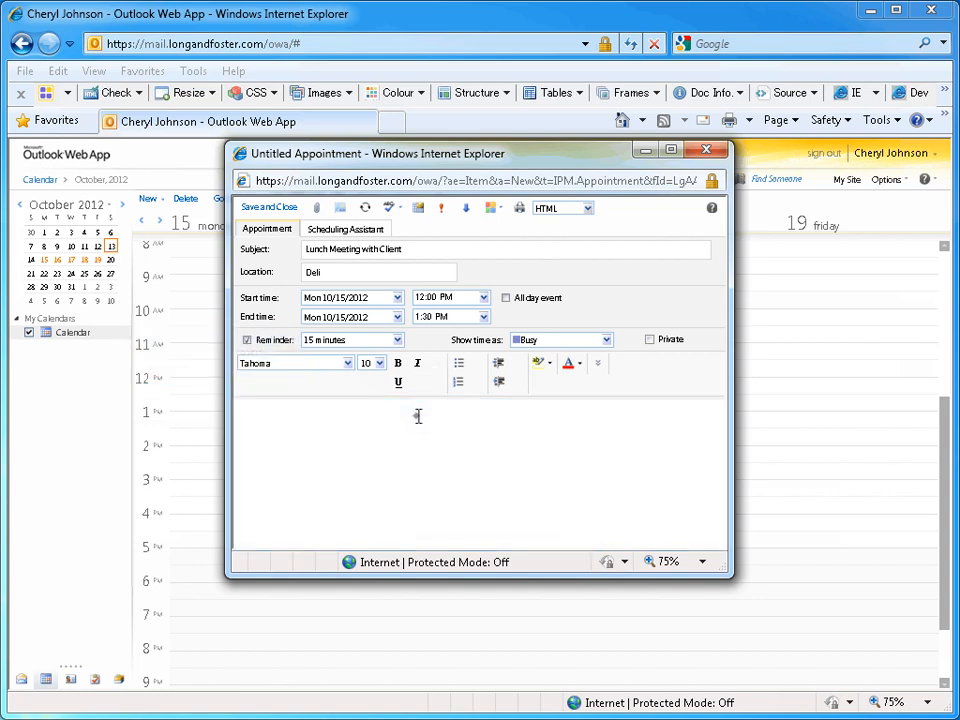
text(Notes regarding appoint)
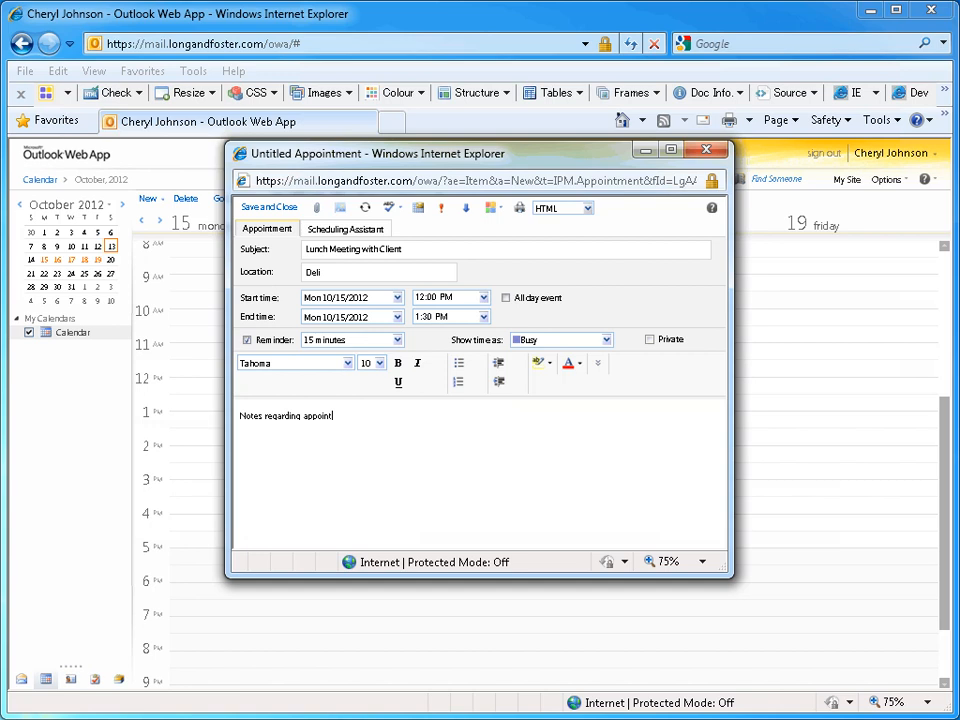
text(ment.)
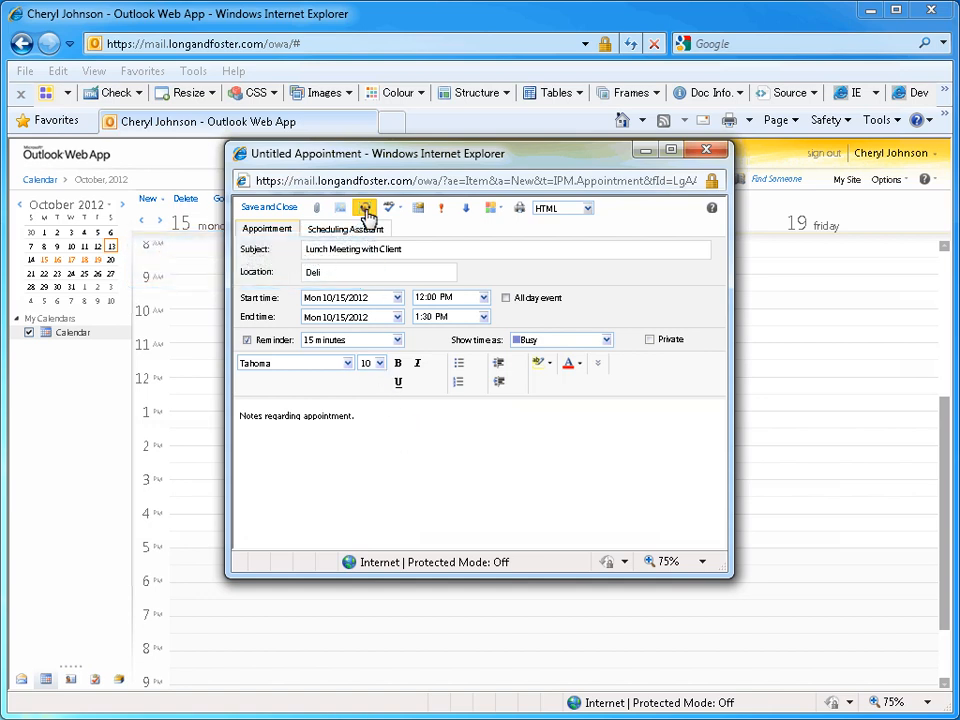
Step: Set recurrence to Monthly, the first Monday of every 1 month, and confirm
click(364, 208)
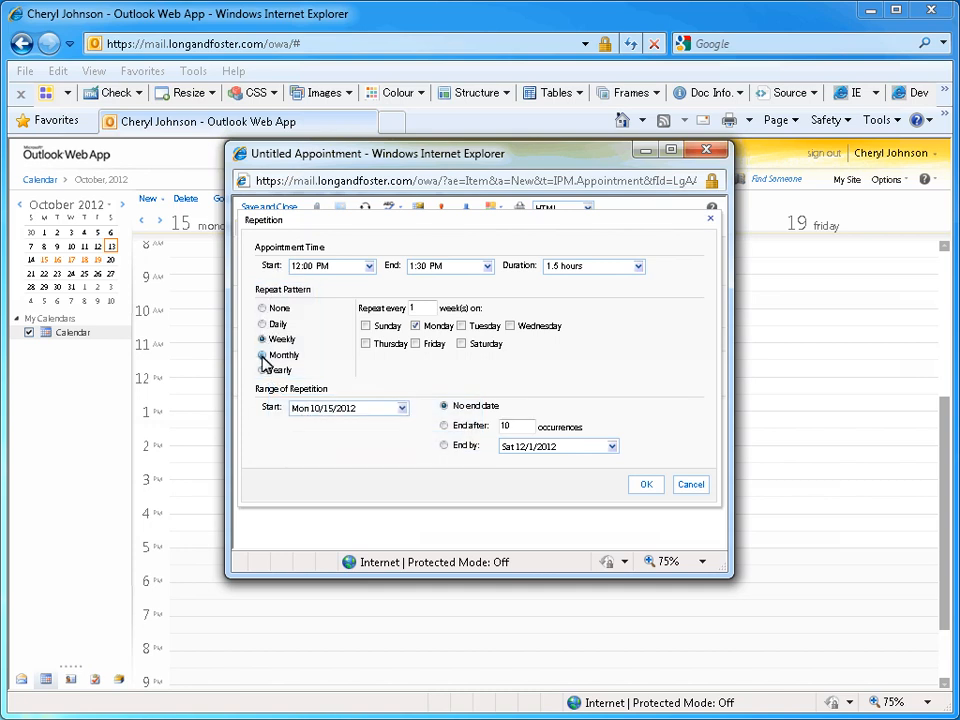
click(264, 356)
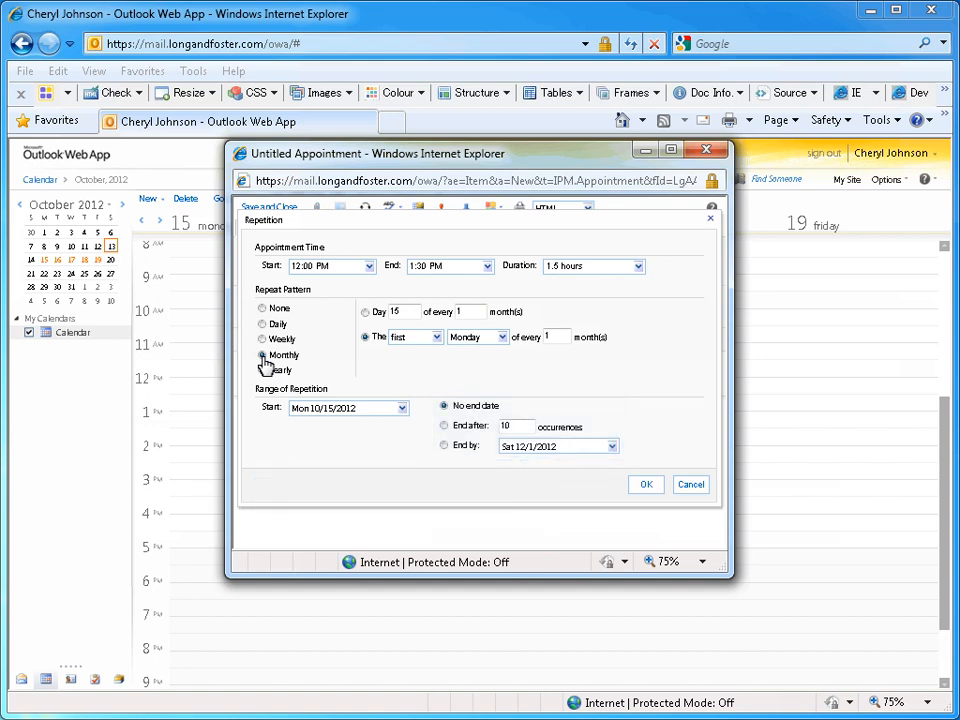
mouse_move(646, 484)
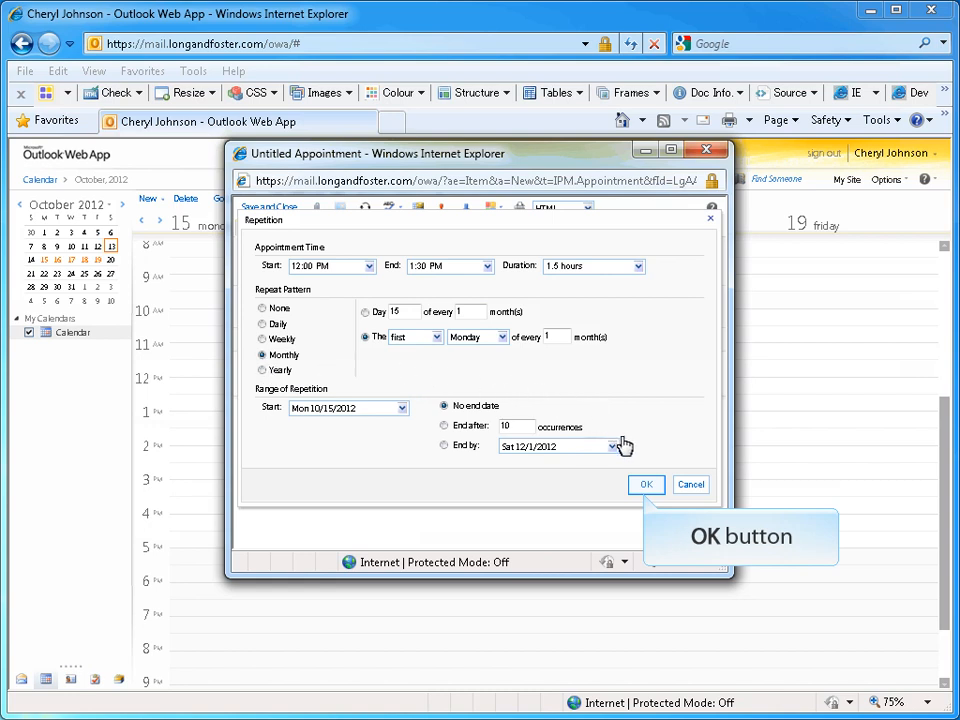
click(646, 484)
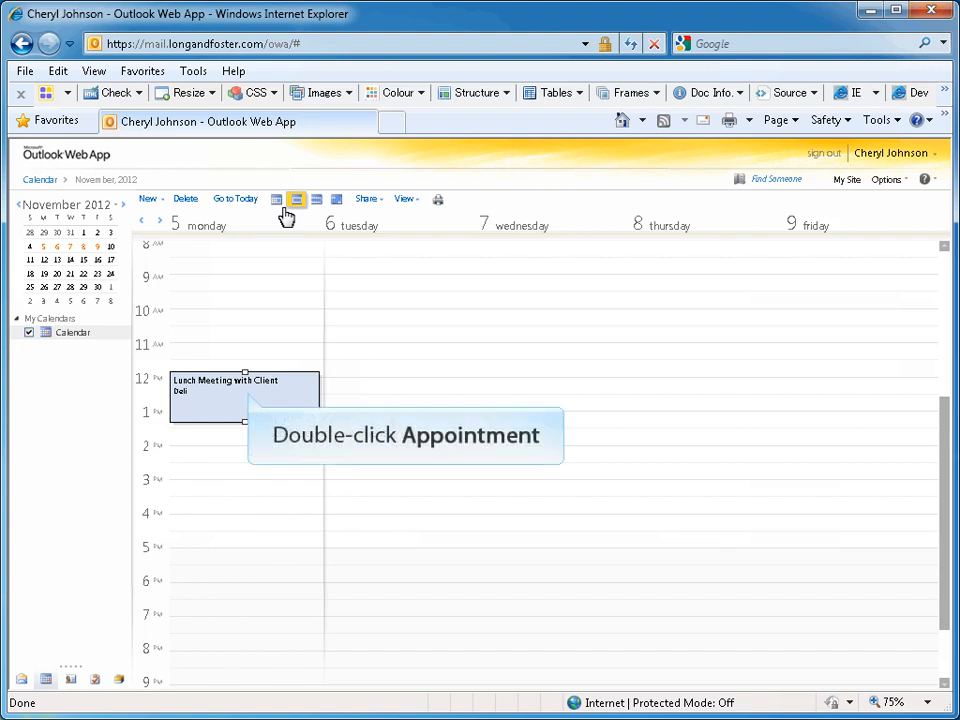
mouse_move(262, 260)
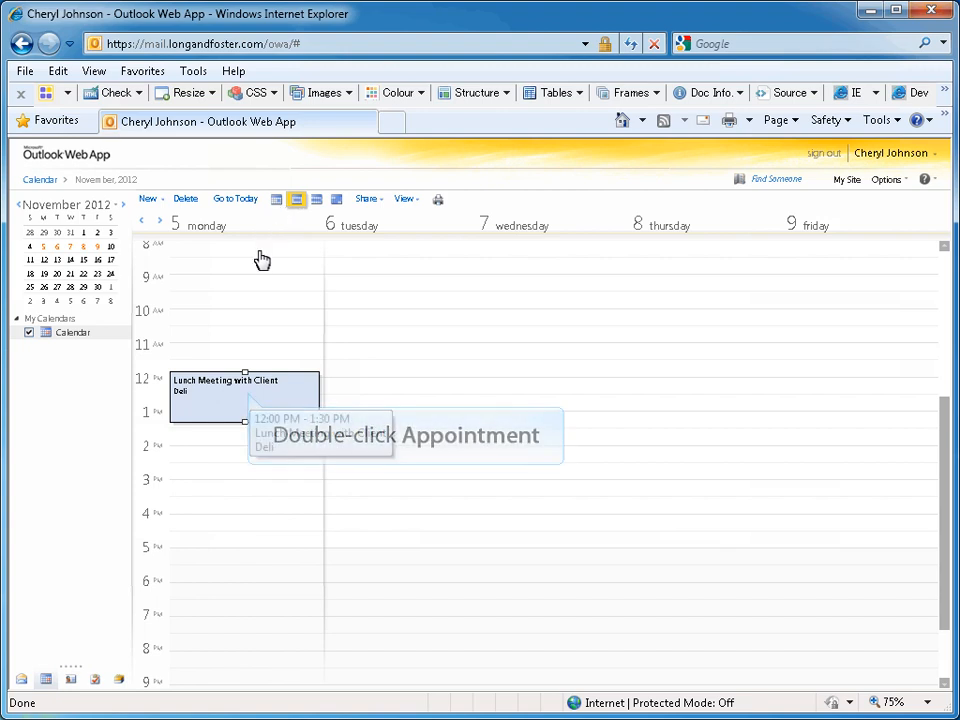
Step: Open the November 5 lunch meeting as This Occurrence only
double_click(244, 396)
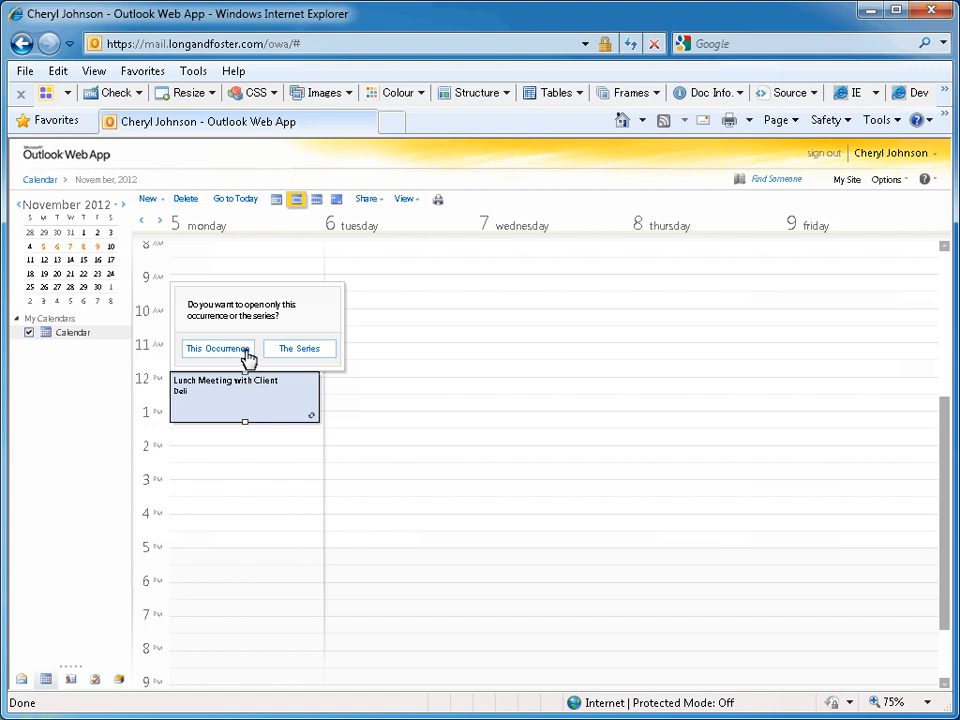
click(216, 348)
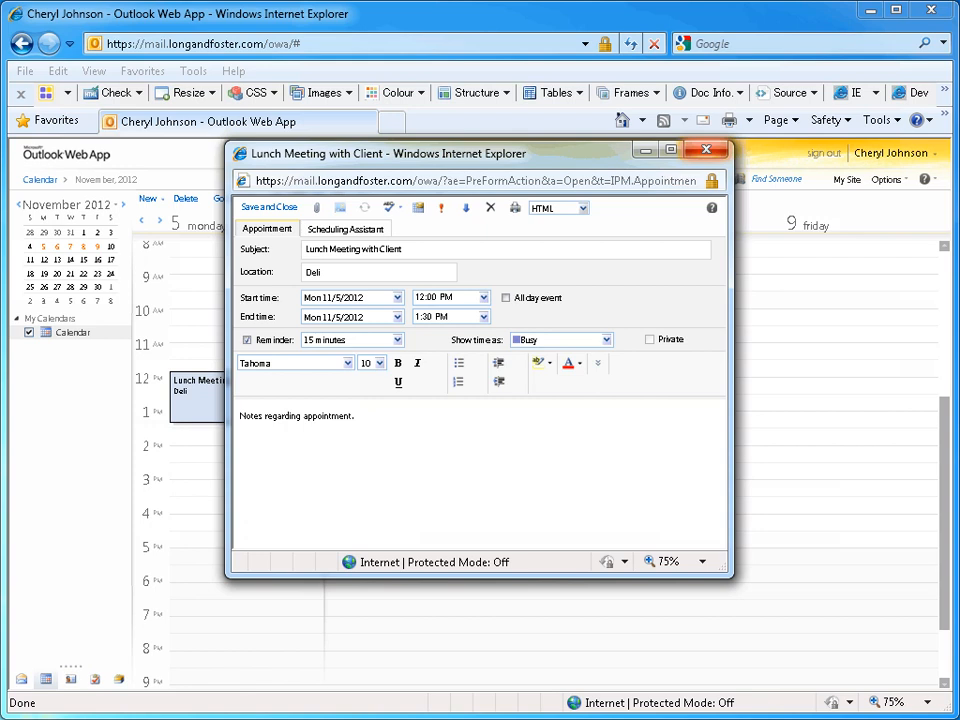
mouse_move(390, 206)
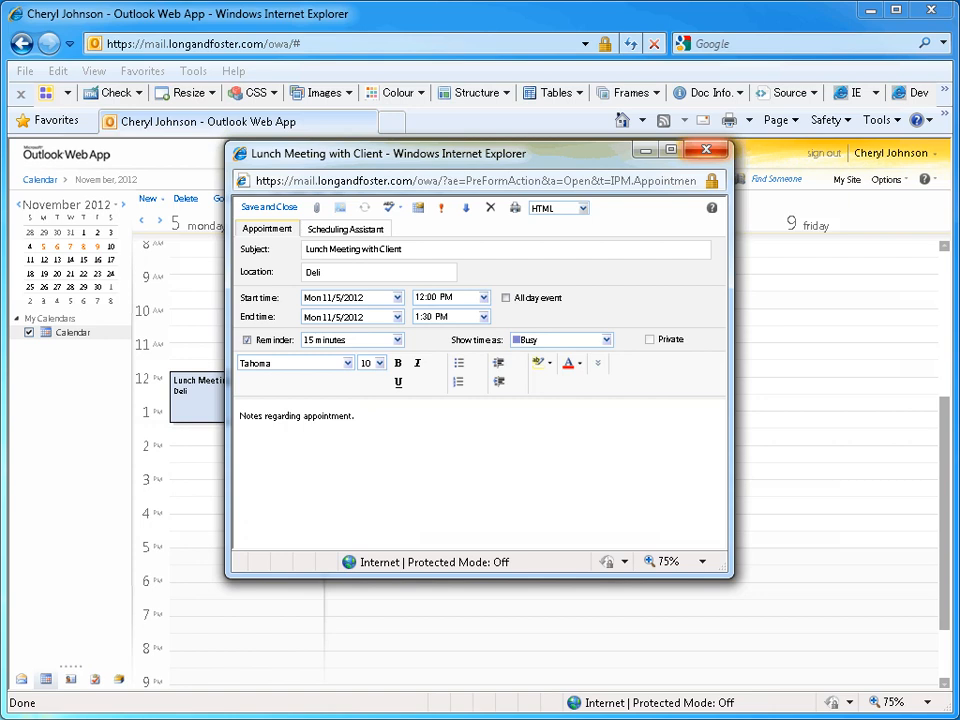
mouse_move(268, 206)
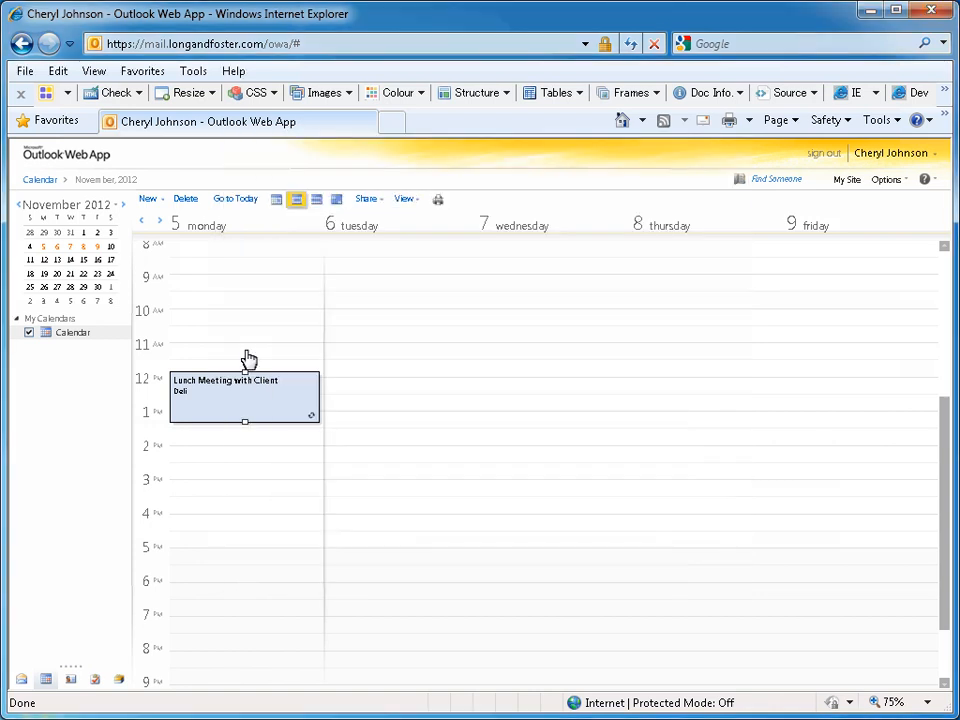
Step: Select the lunch meeting and delete the whole recurring series
click(244, 396)
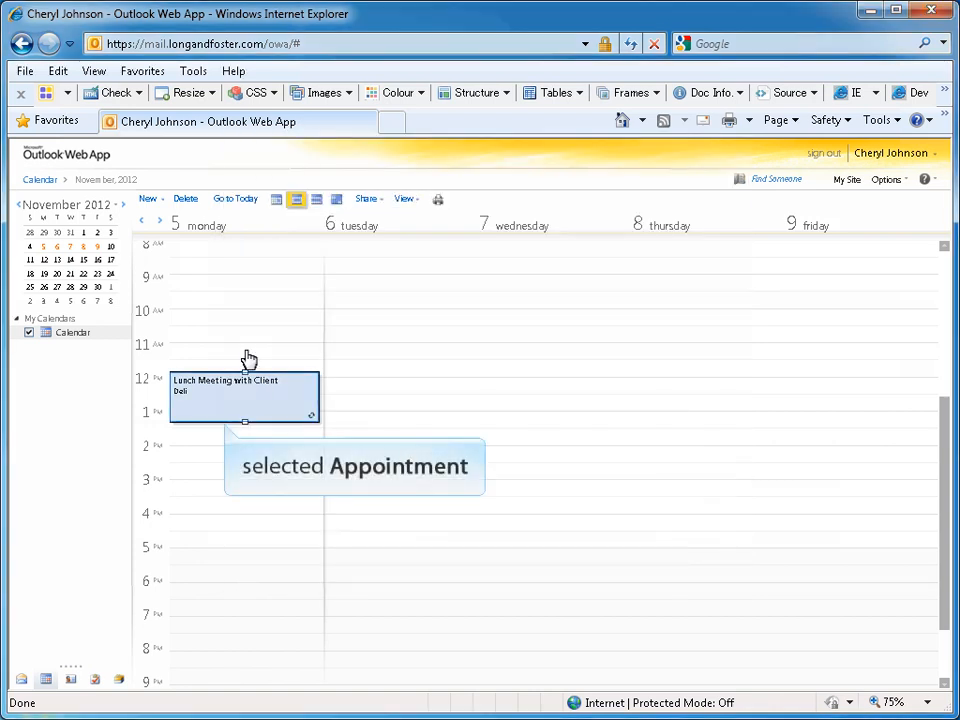
mouse_move(276, 390)
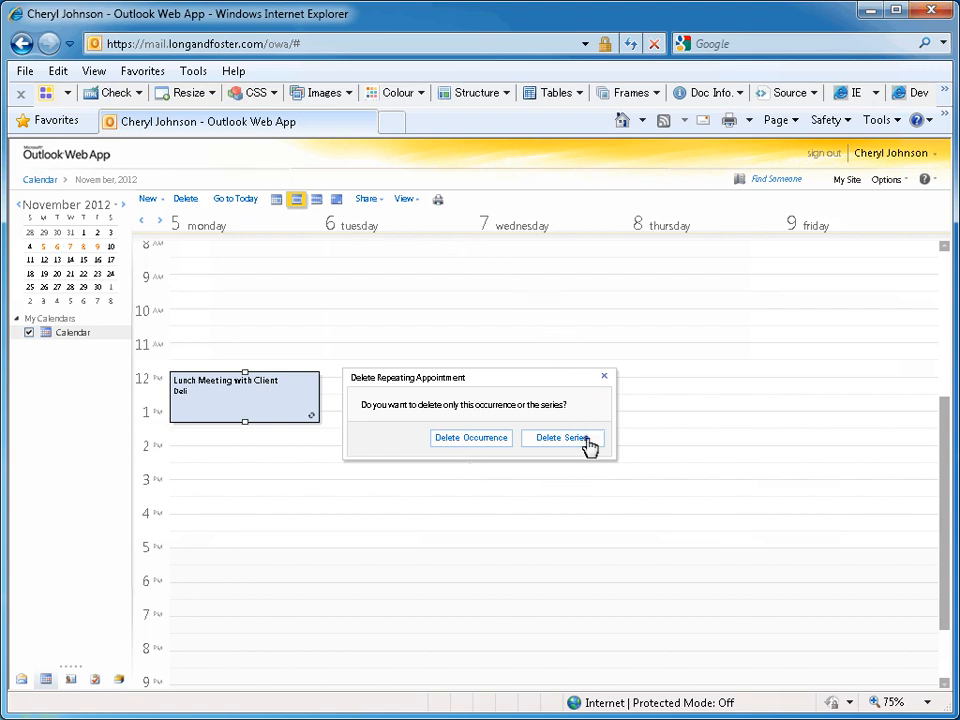
click(562, 438)
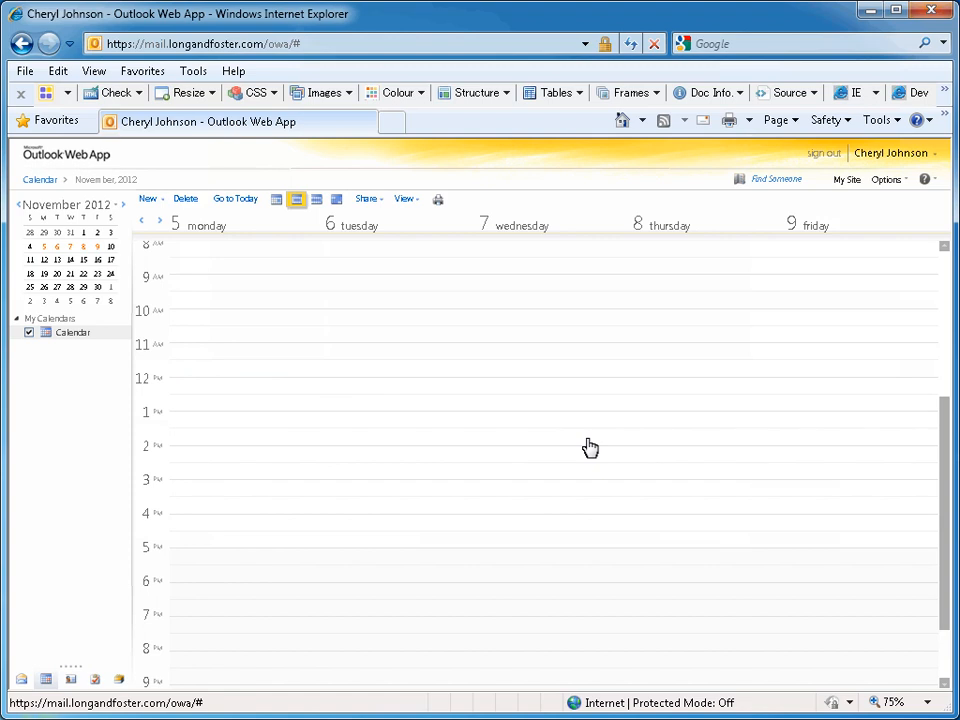
mouse_move(20, 680)
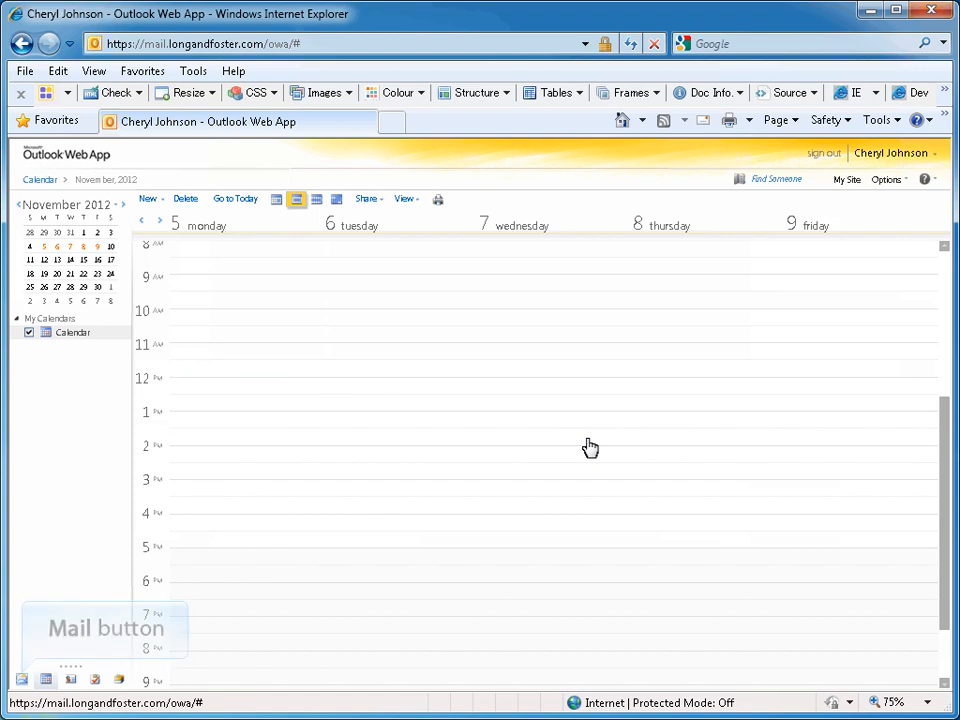
mouse_move(216, 492)
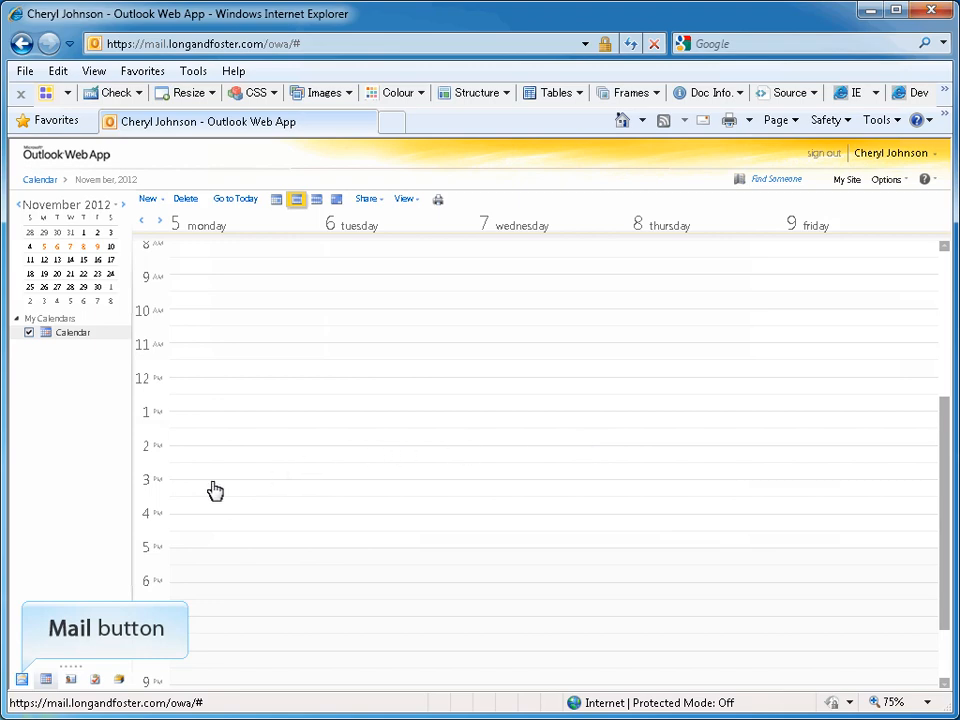
Step: Return to Mail and sign out of the account
click(22, 680)
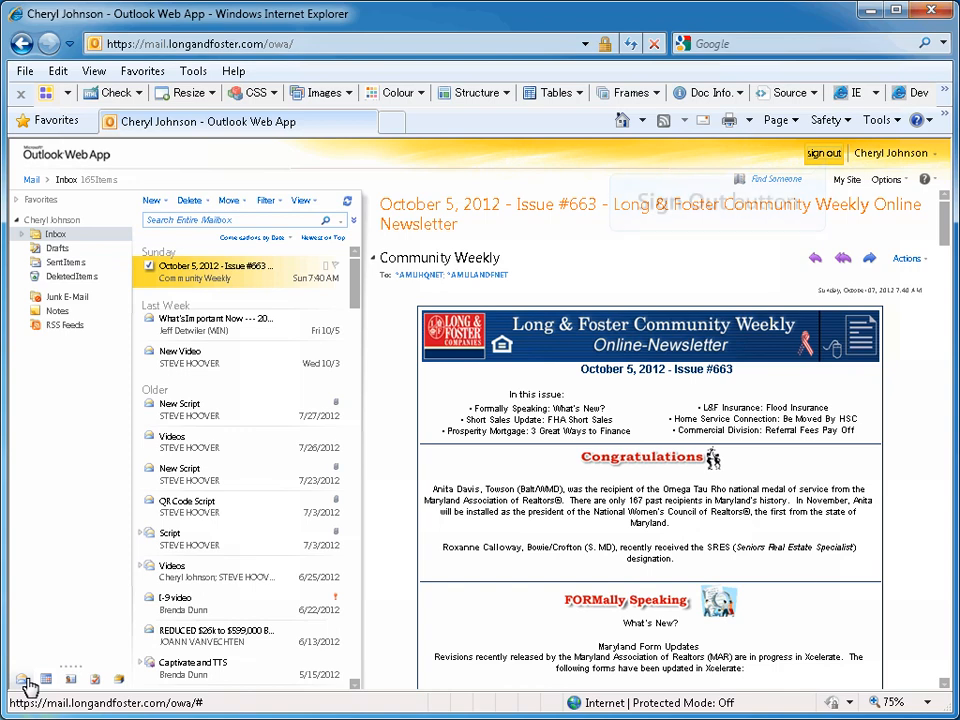
mouse_move(824, 152)
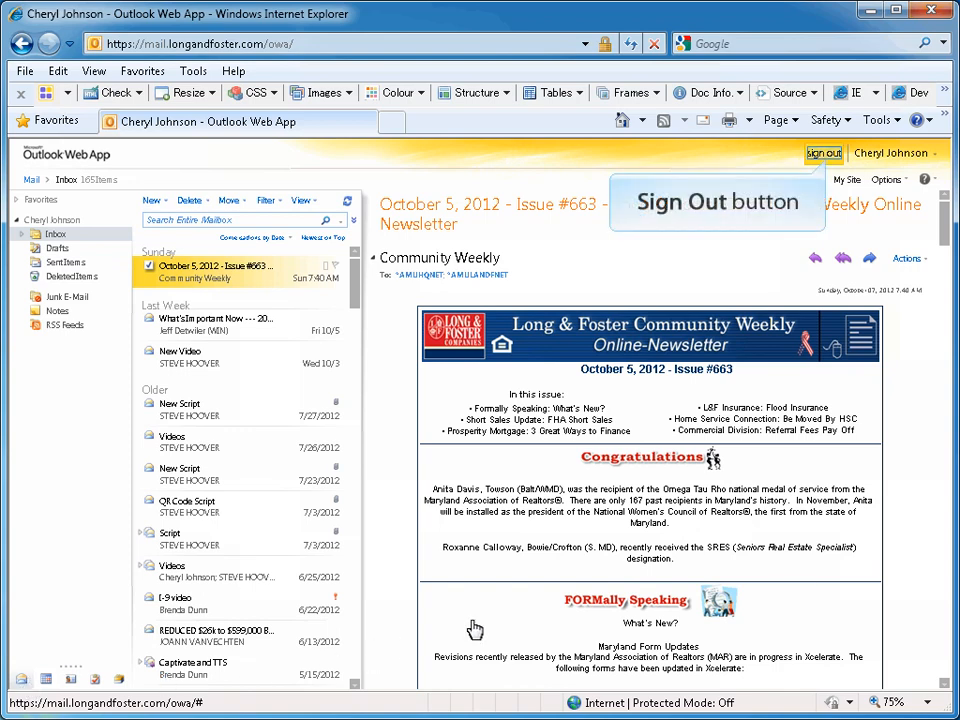
click(824, 152)
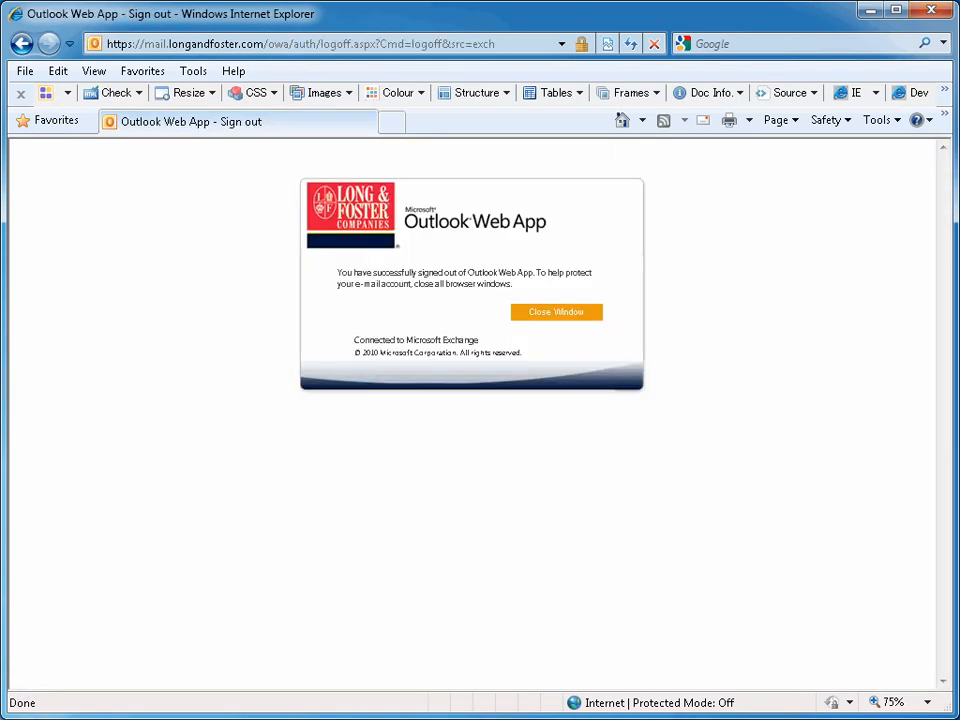